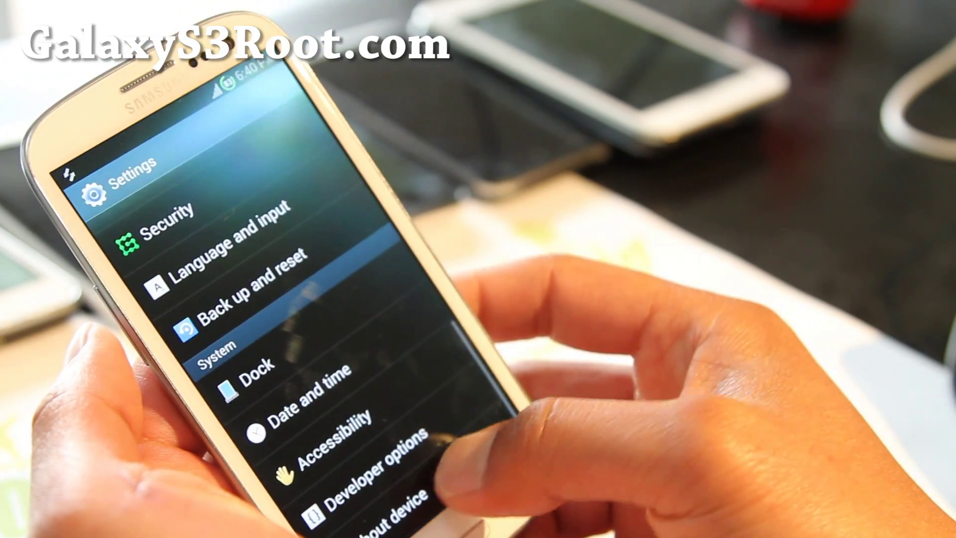
# Show the About device page listing GT-I9300, Android 4.0.4 and the Omega ROM build
pyautogui.click(365, 512)
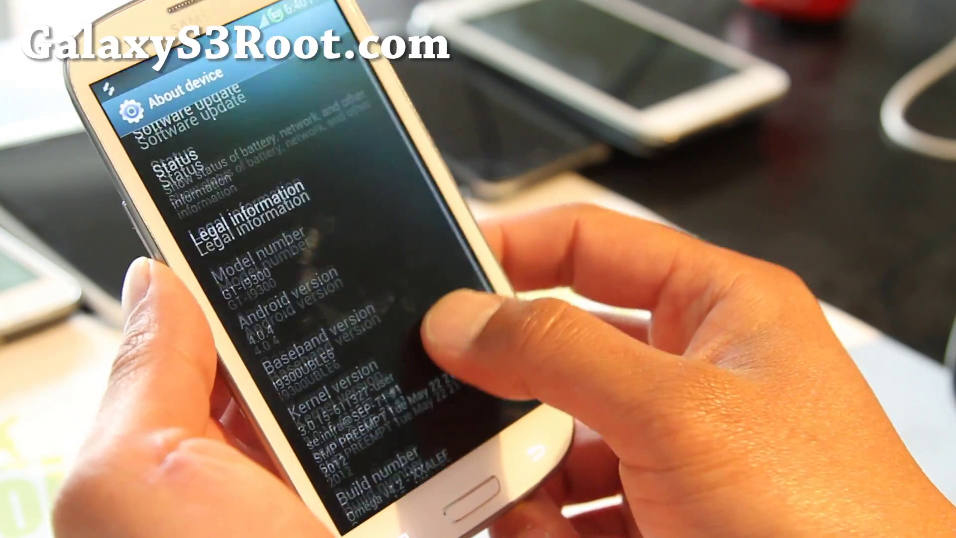